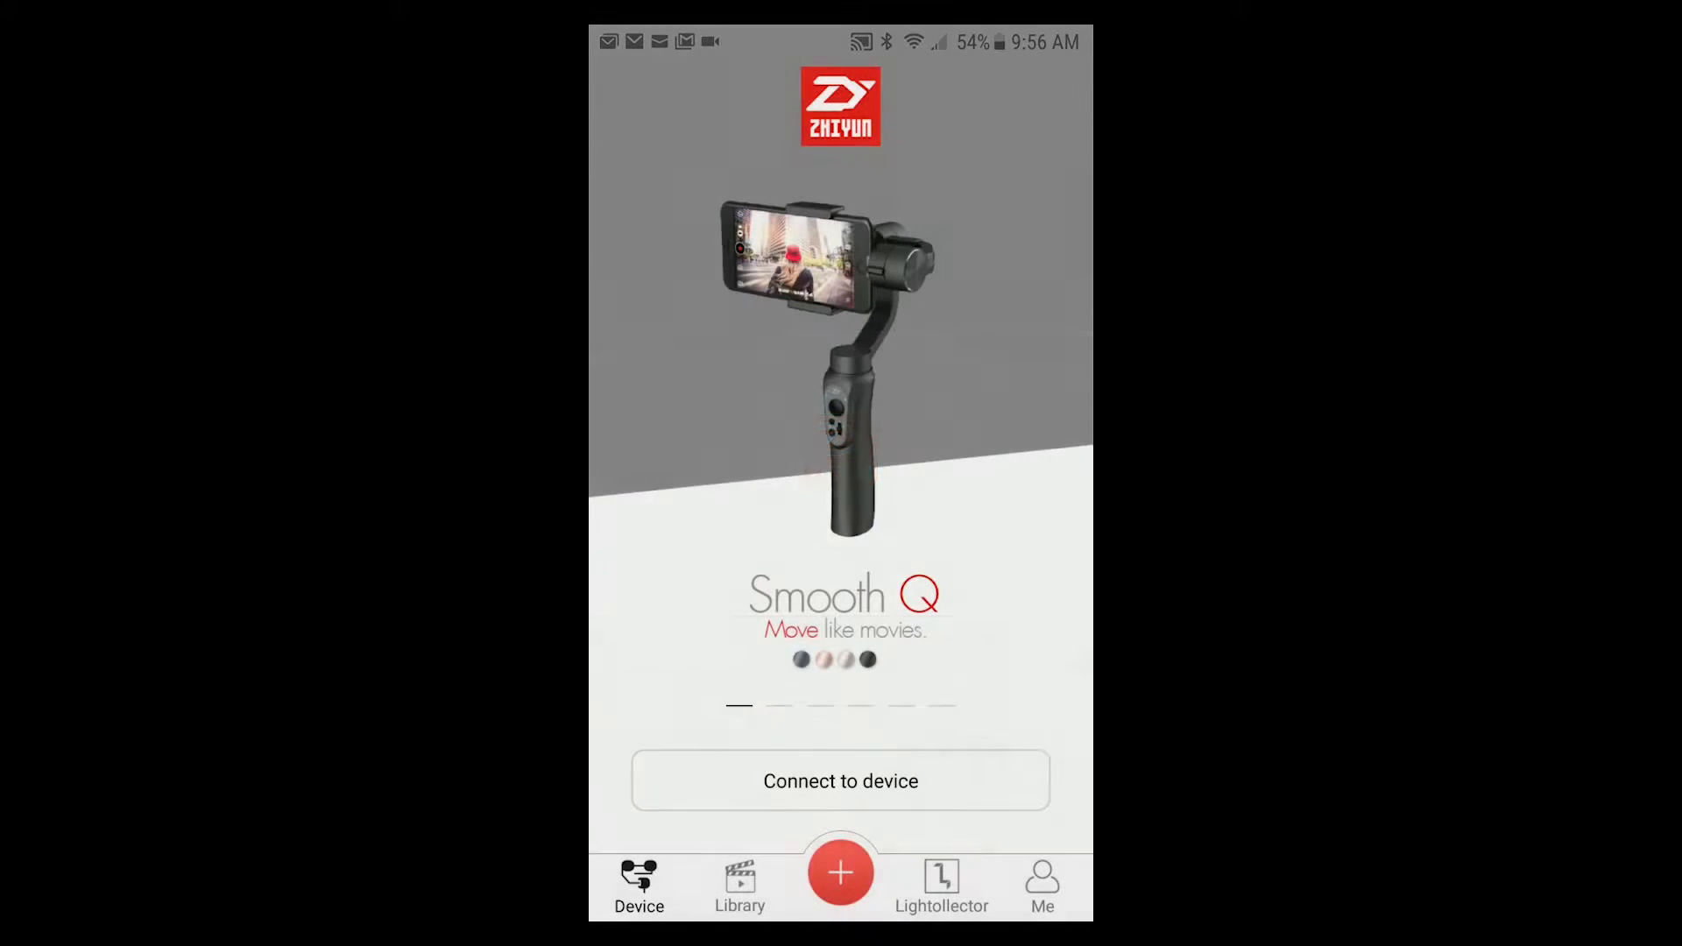
# Connect to the Crane2E321 gimbal from the Bluetooth device list.
pyautogui.click(840, 780)
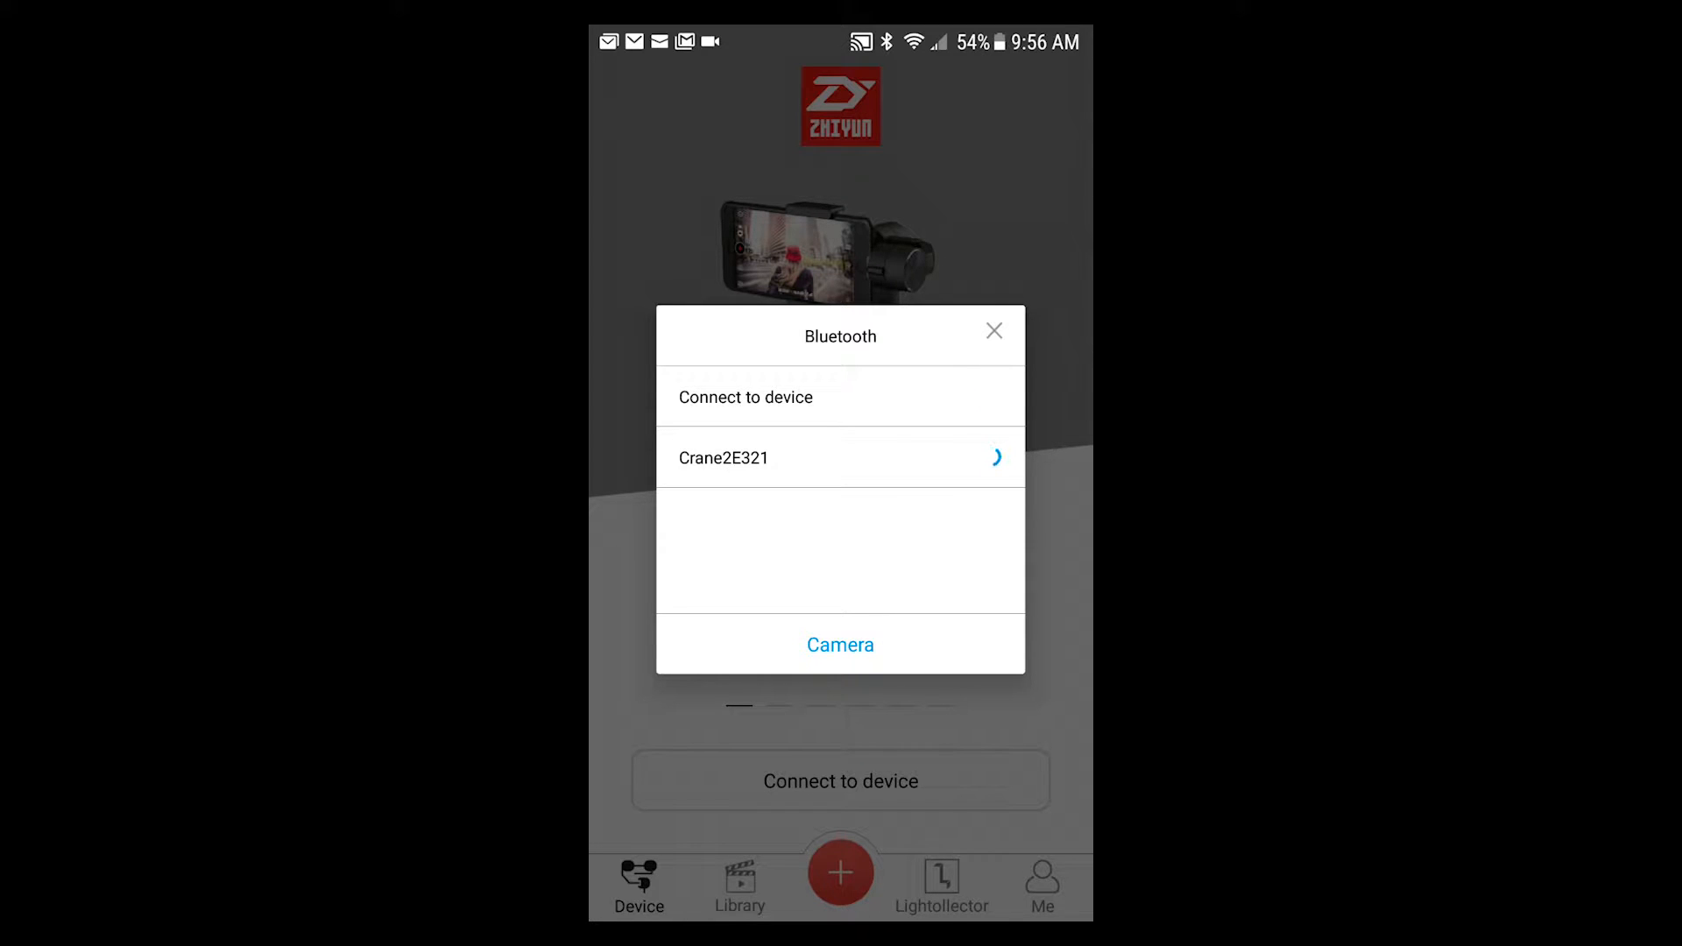
pyautogui.click(839, 457)
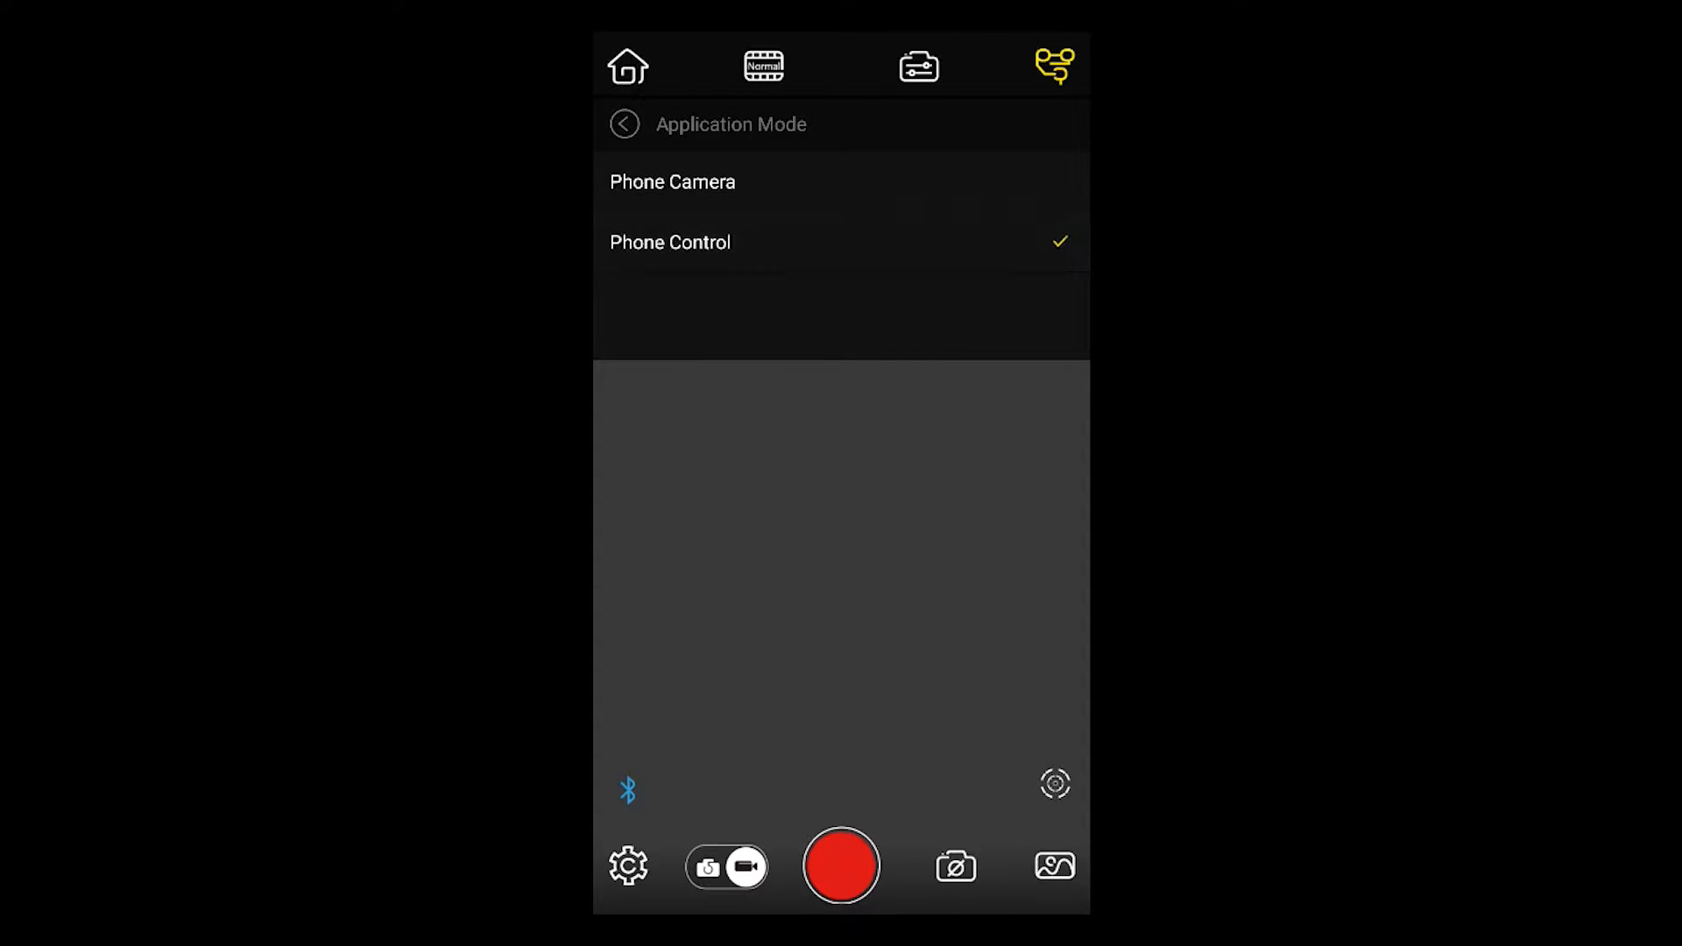
# Put the gimbal into Locking mode from the PTZ joystick controls.
pyautogui.click(624, 123)
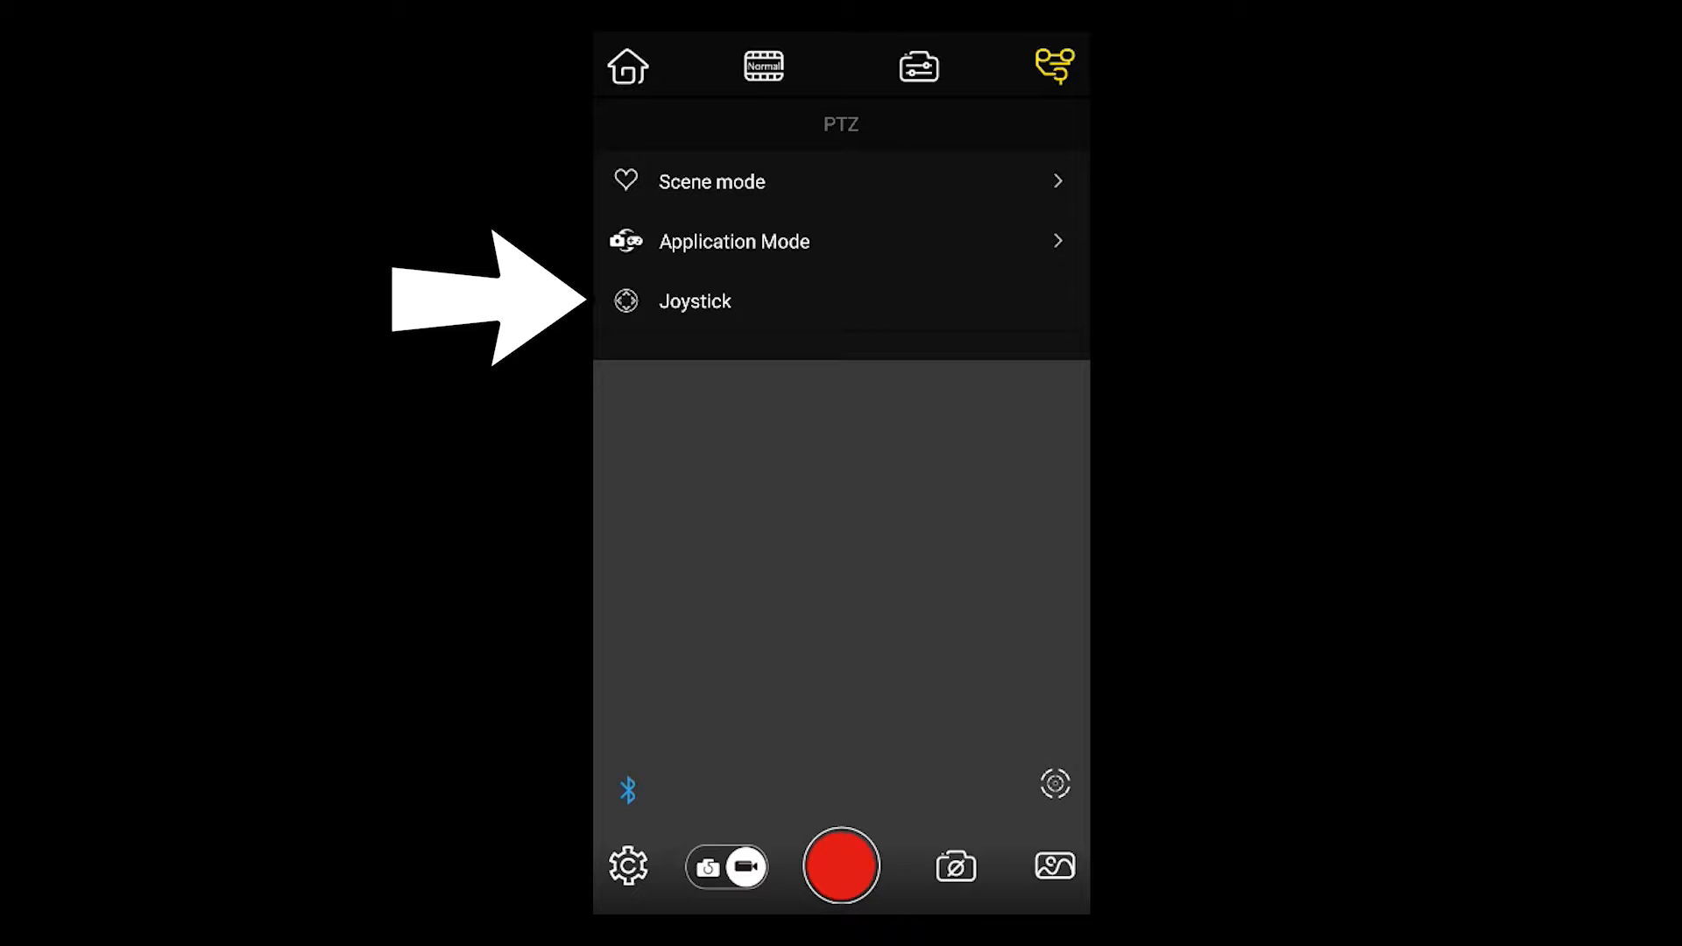
pyautogui.click(694, 300)
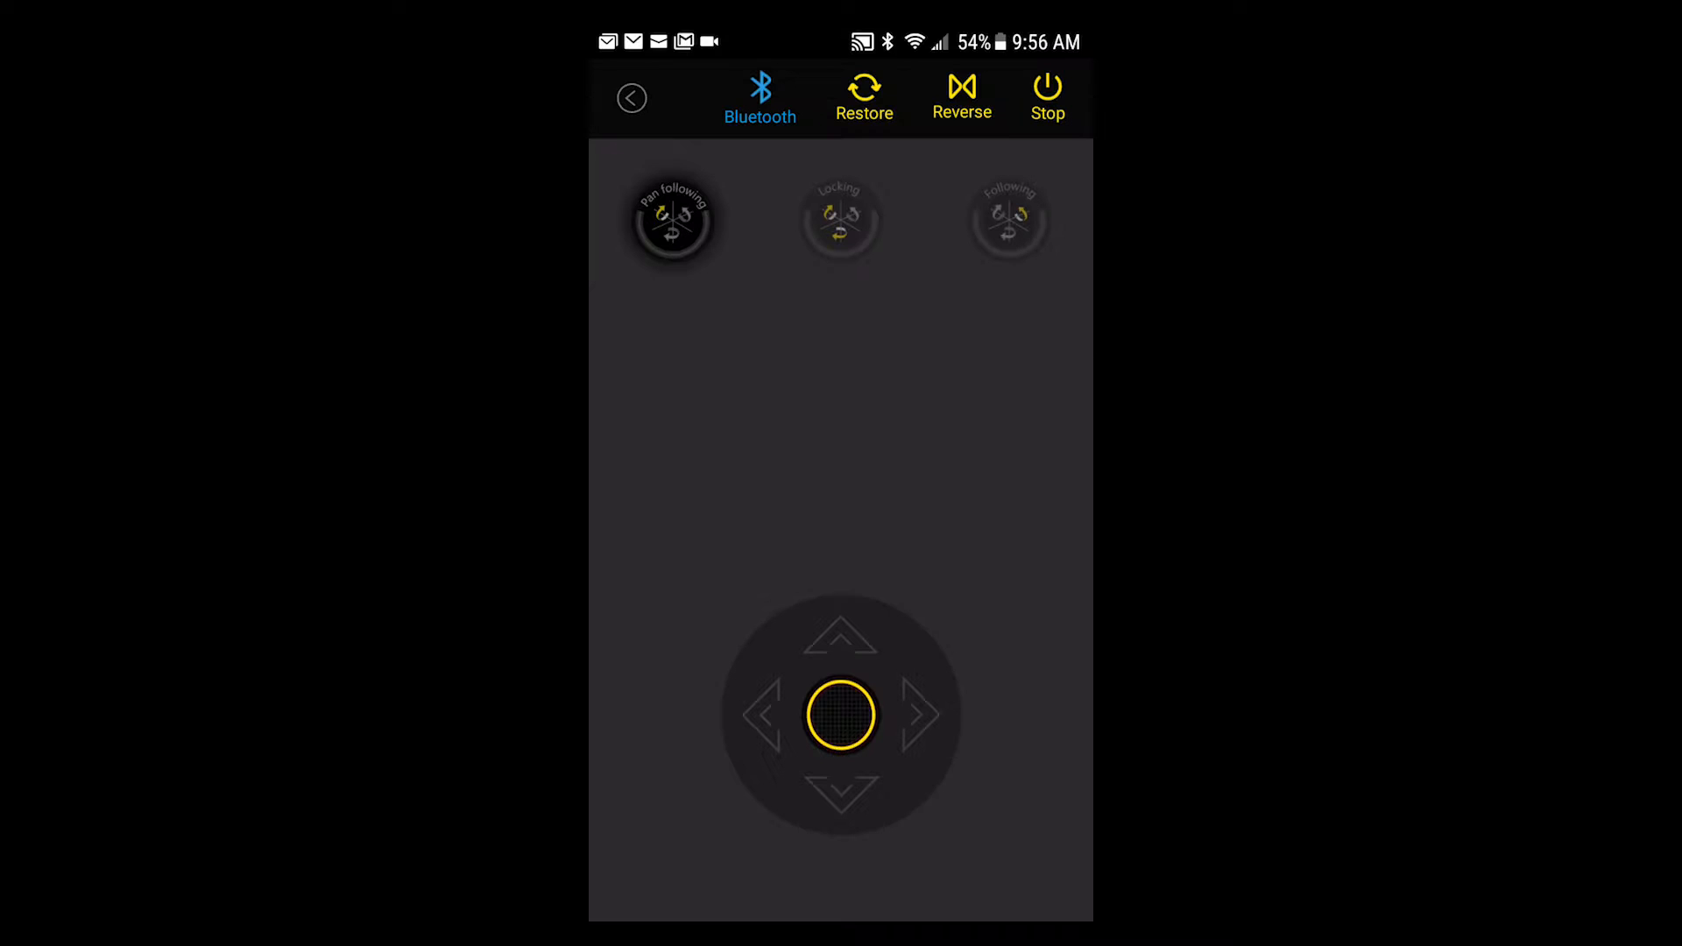
pyautogui.click(840, 219)
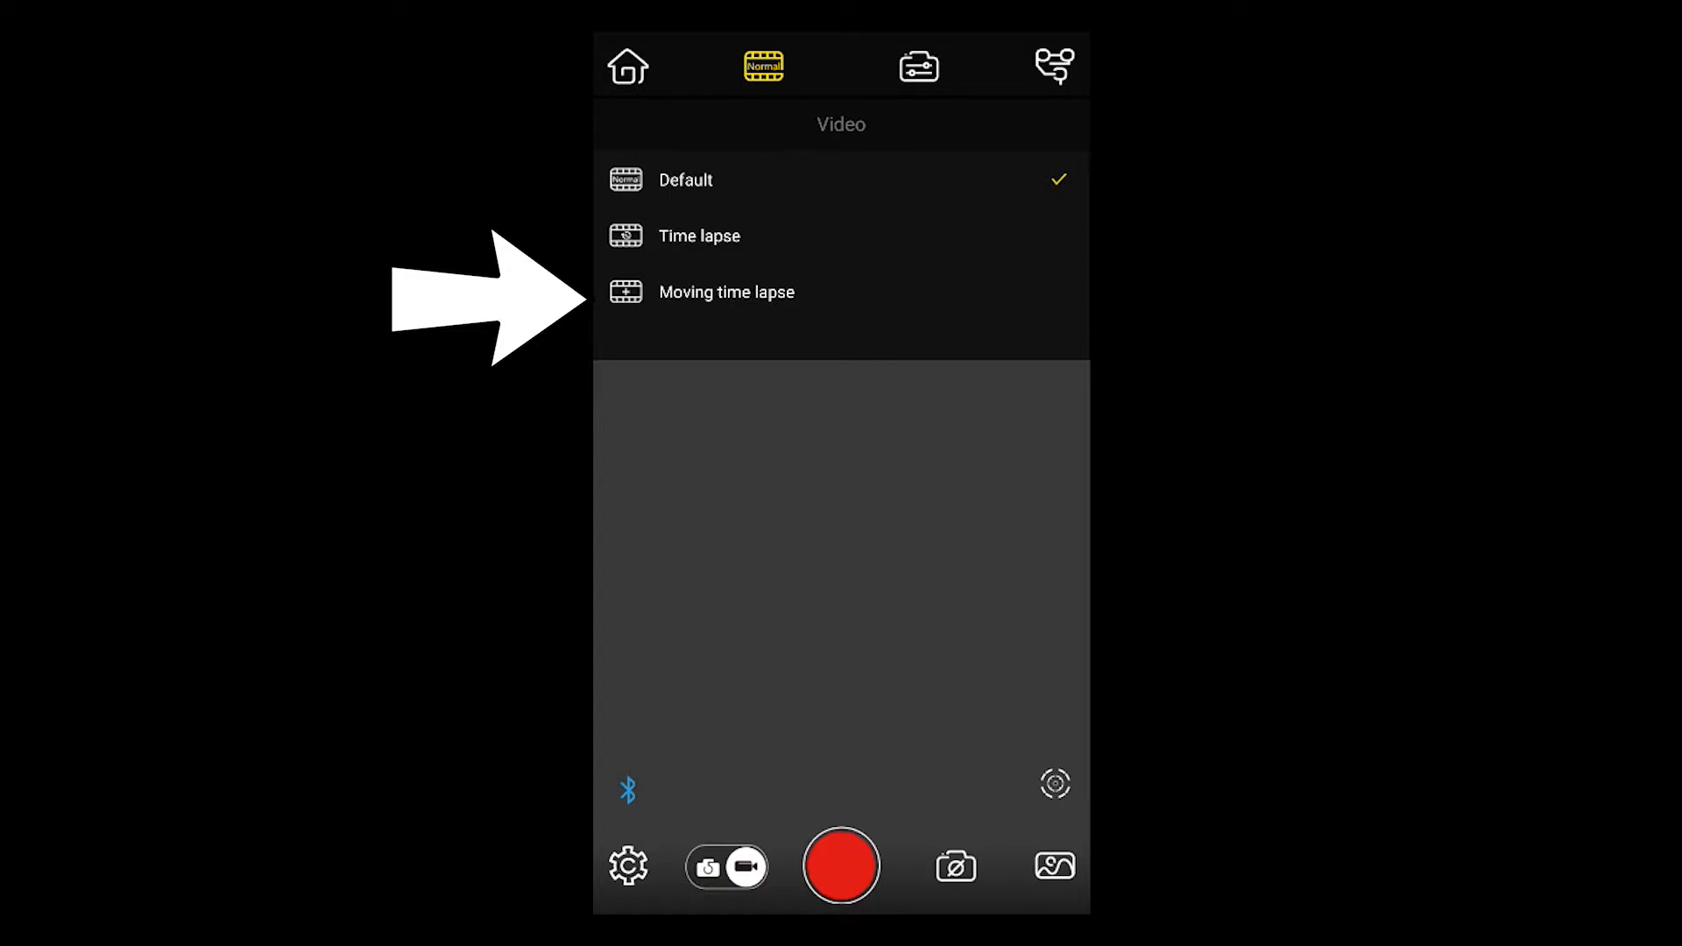
# Choose Moving time lapse, save two shooting positions, and set the duration to 1m.
pyautogui.click(726, 293)
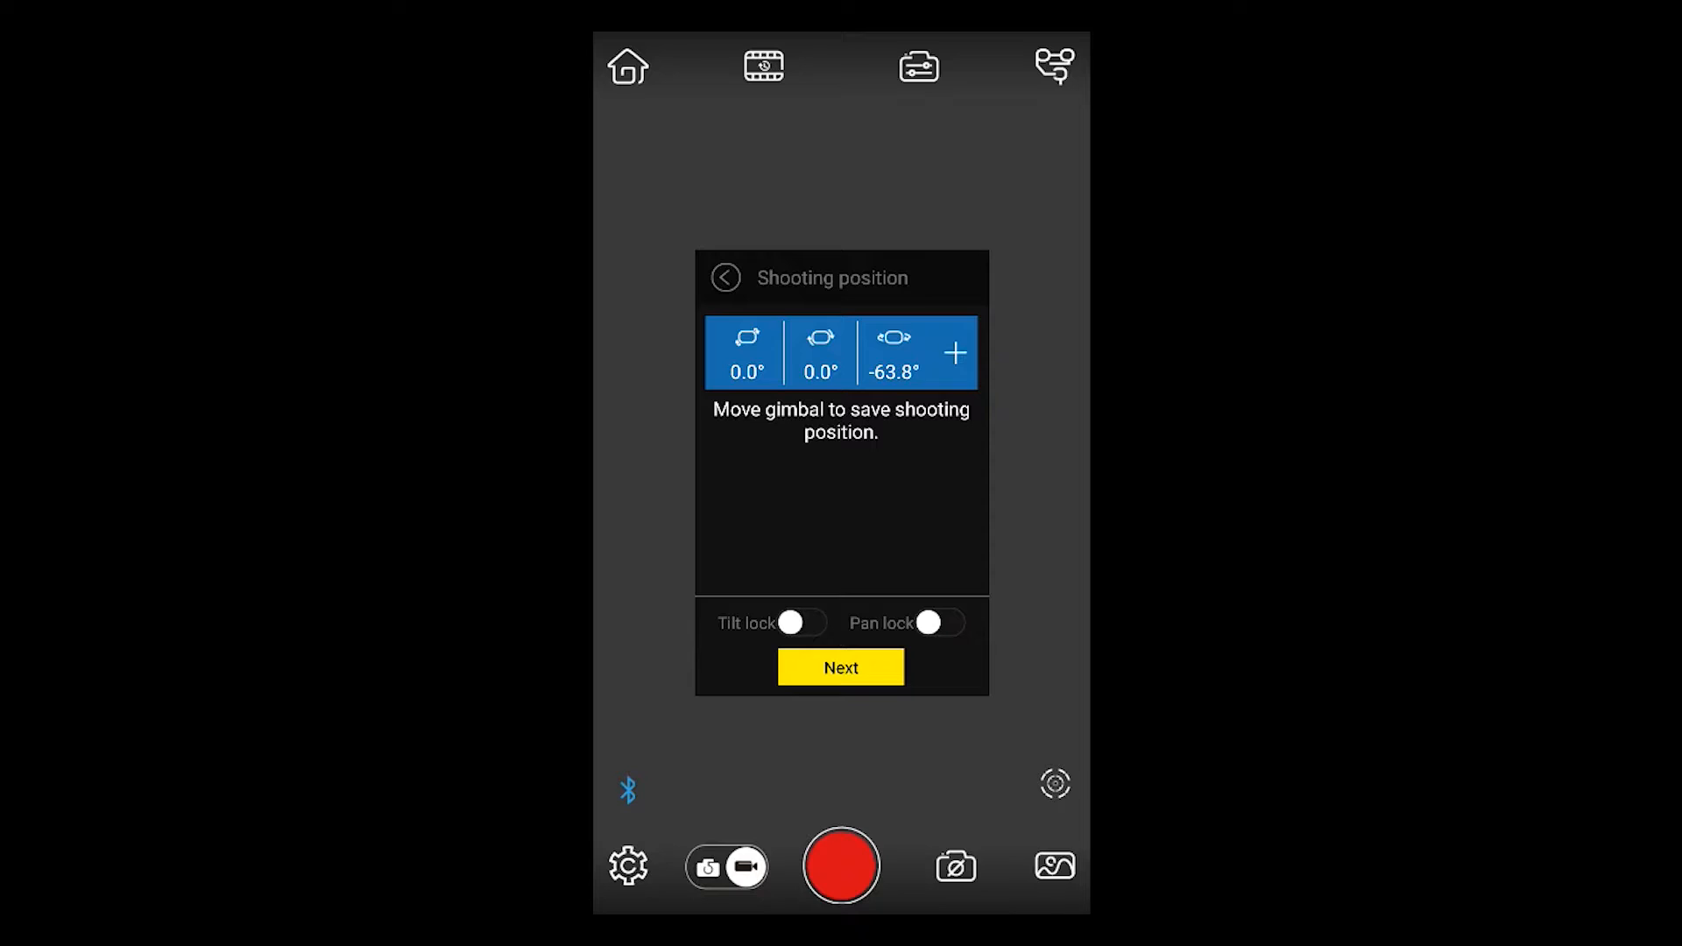
pyautogui.click(954, 352)
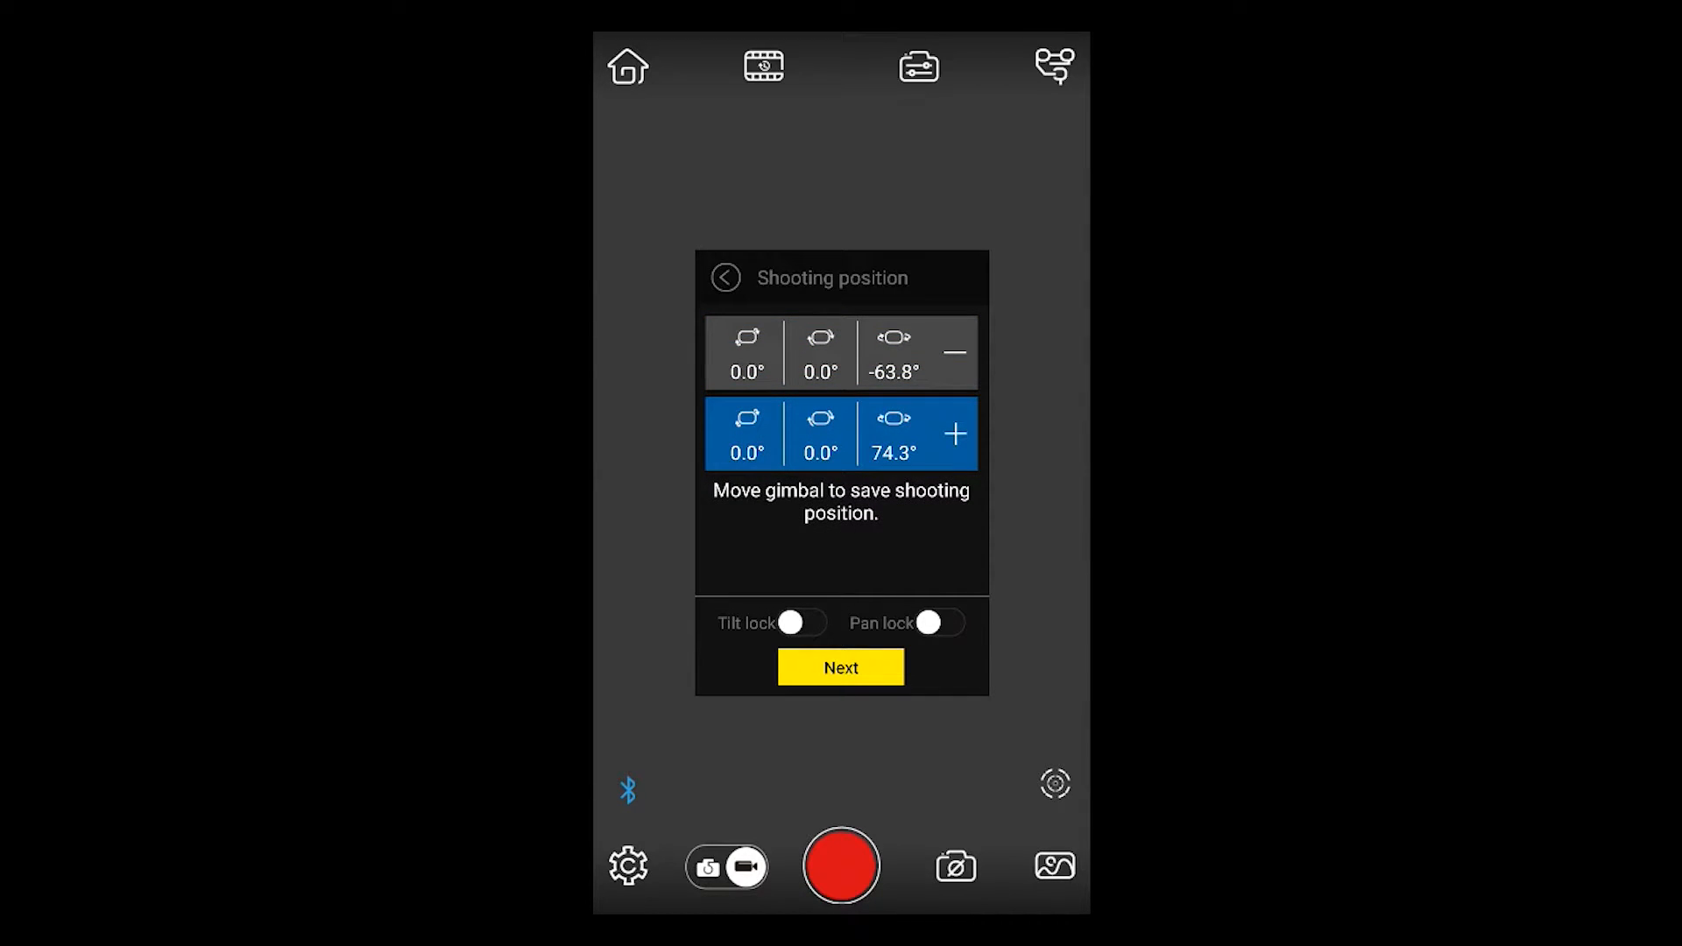
pyautogui.click(954, 433)
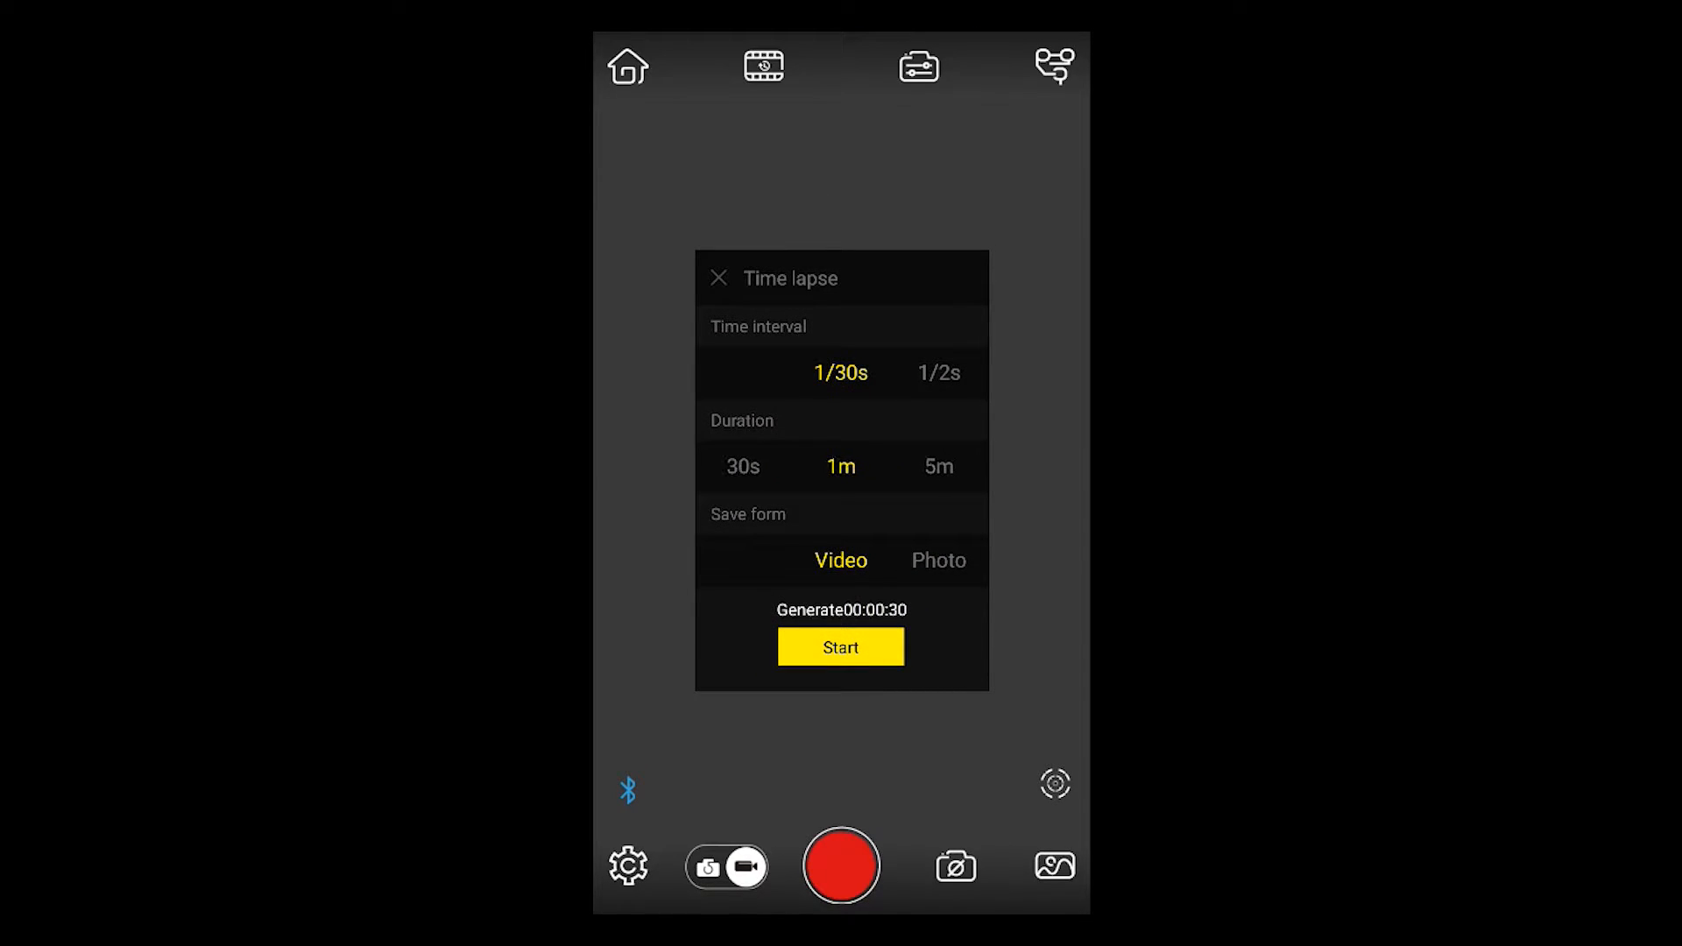
pyautogui.click(840, 466)
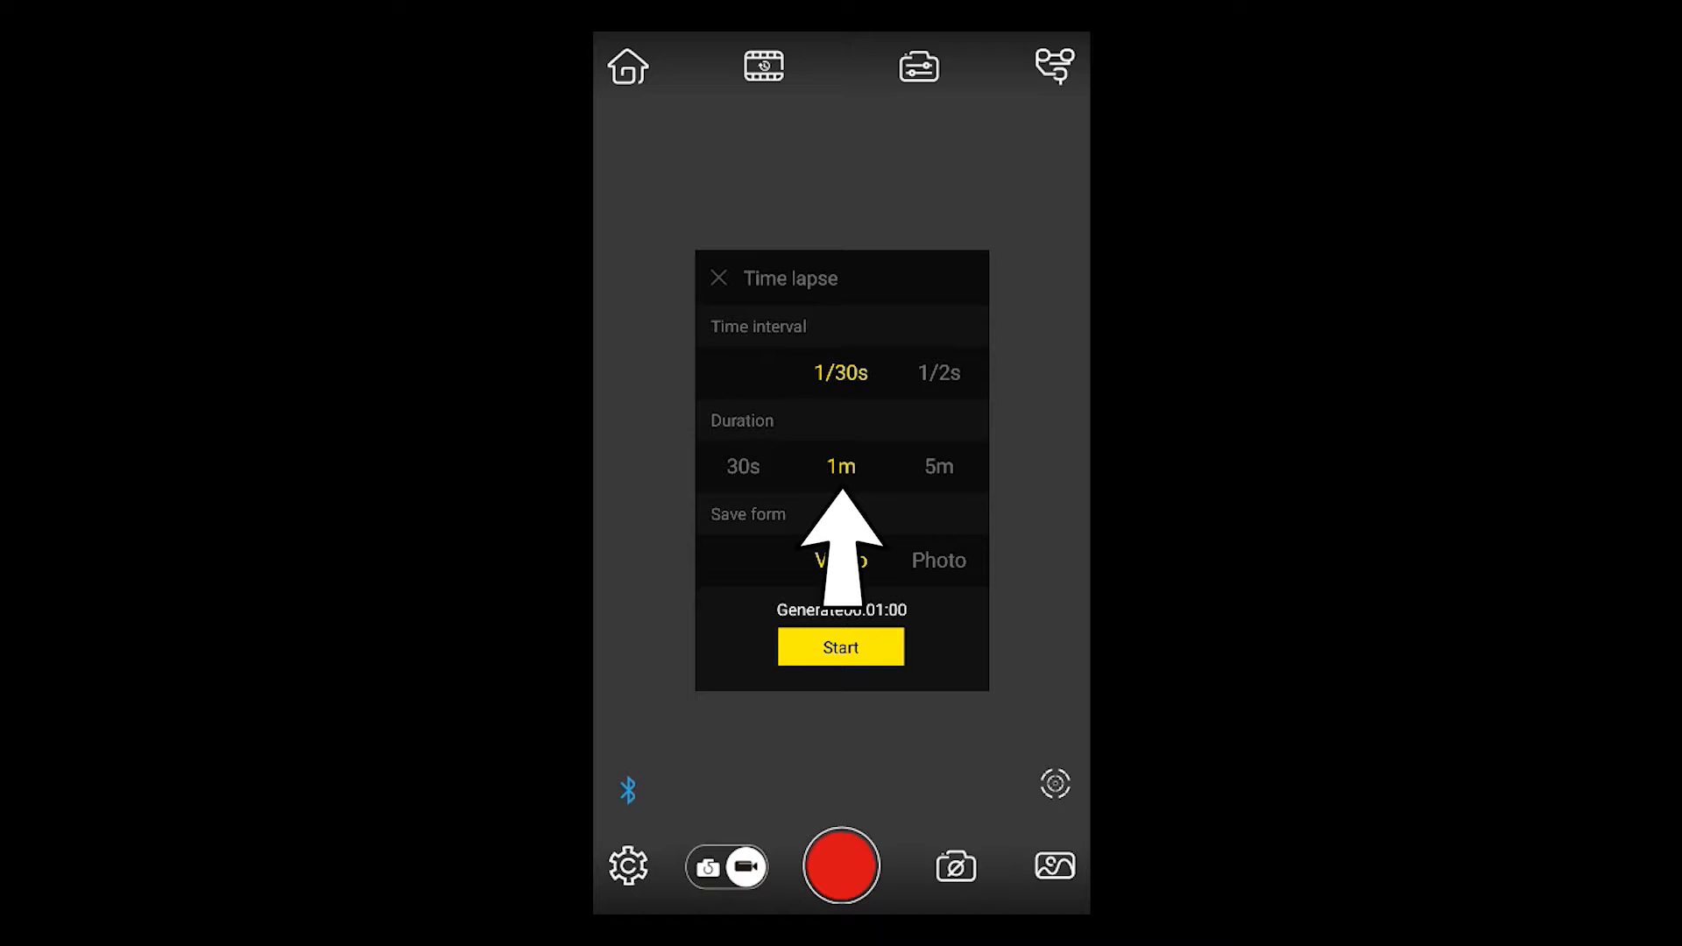